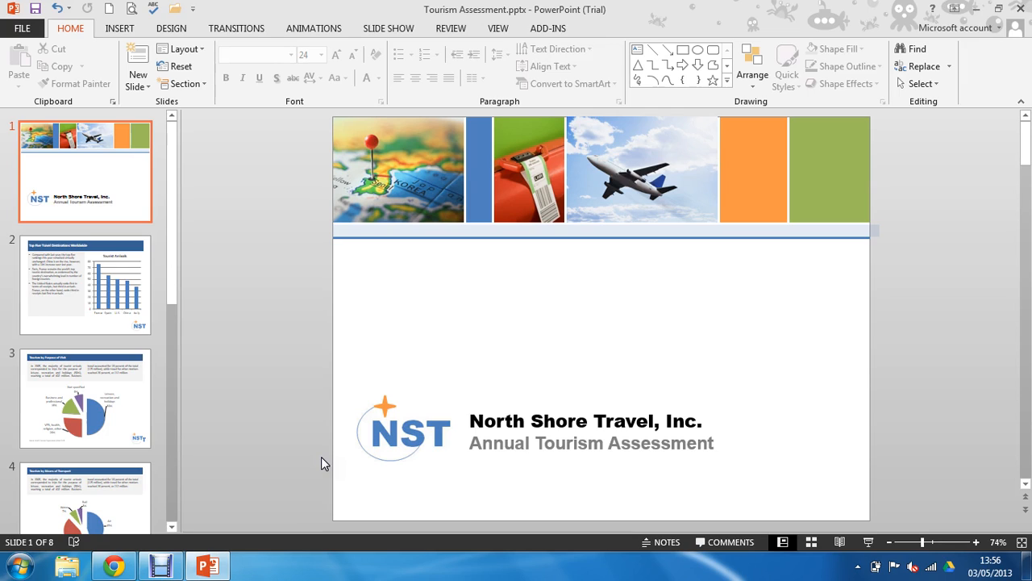
- Switch to the View ribbon to reach the presentation view options
click(500, 29)
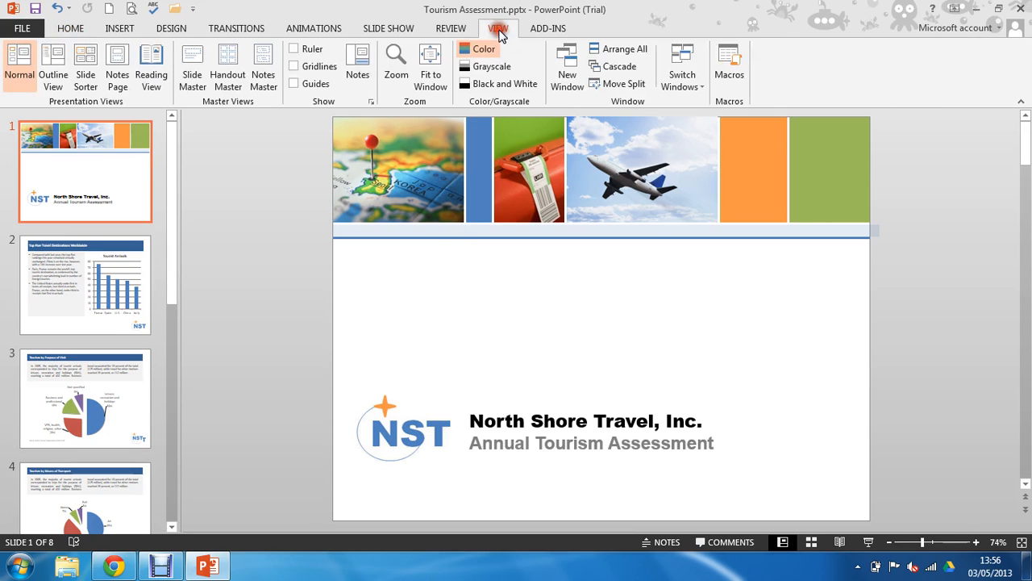
mouse_move(192, 68)
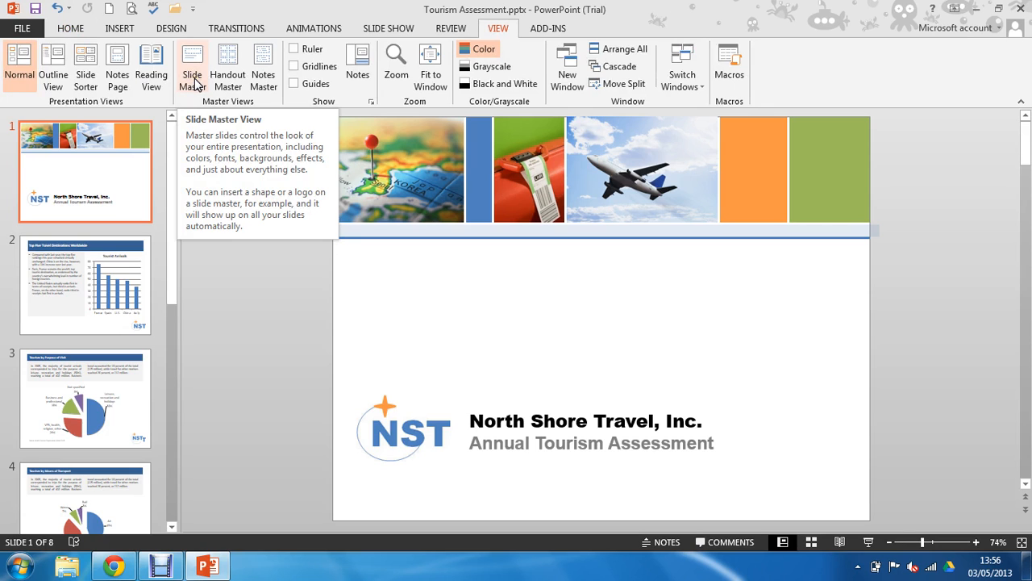
- Enter Slide Master view and recolour the master title with an eyedropper-sampled blue
click(191, 58)
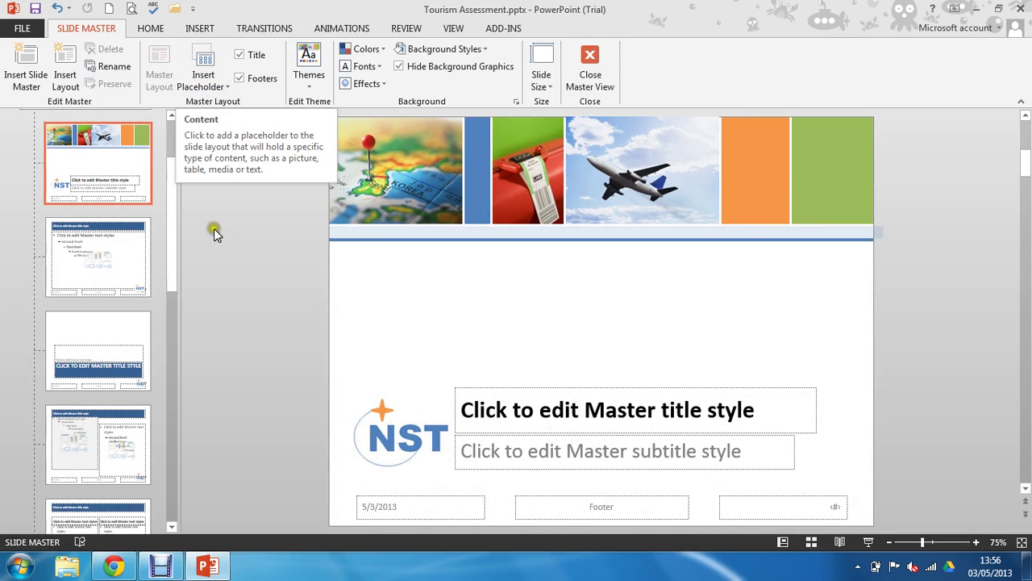
mouse_move(374, 448)
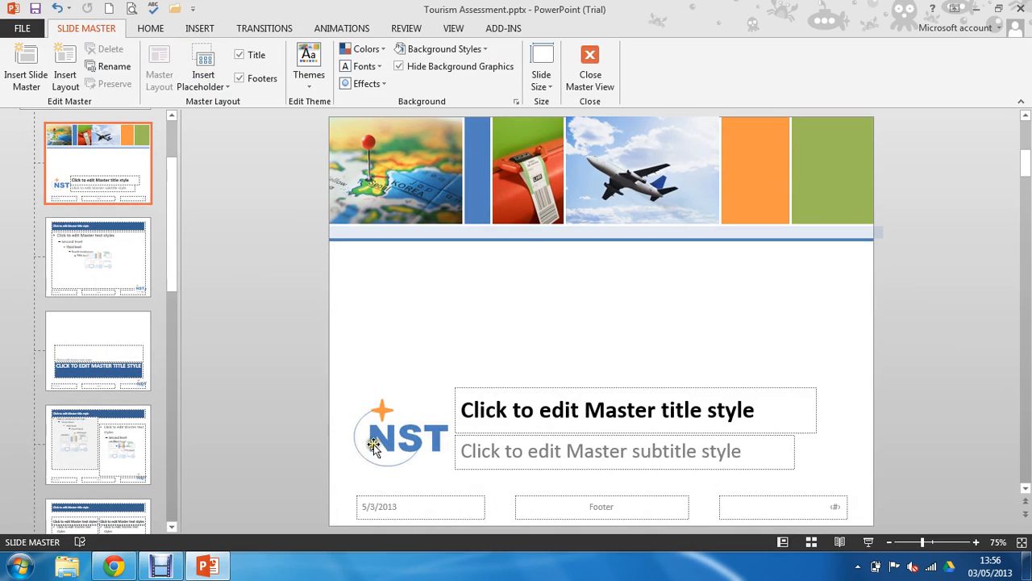
mouse_move(487, 416)
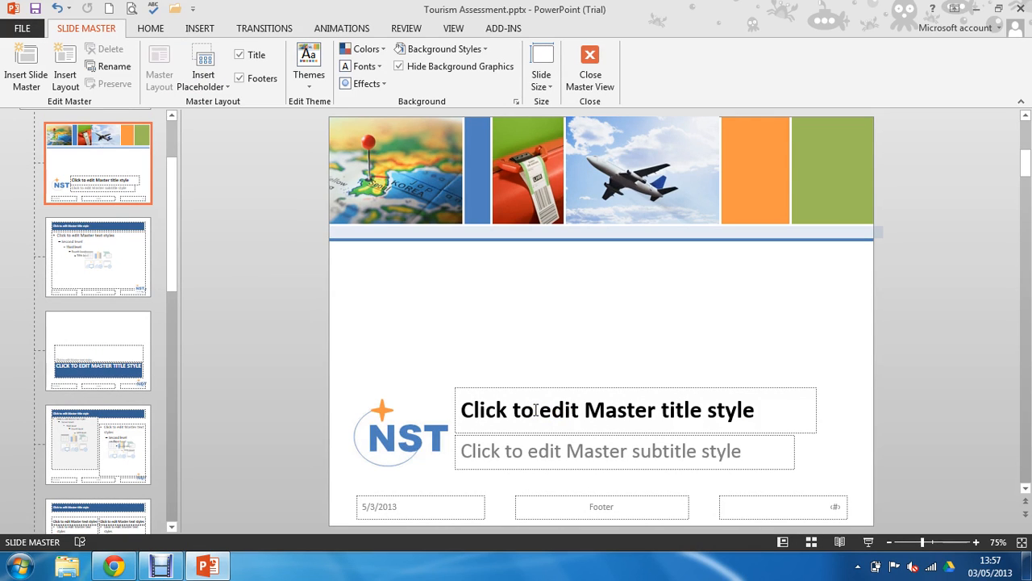
mouse_move(535, 388)
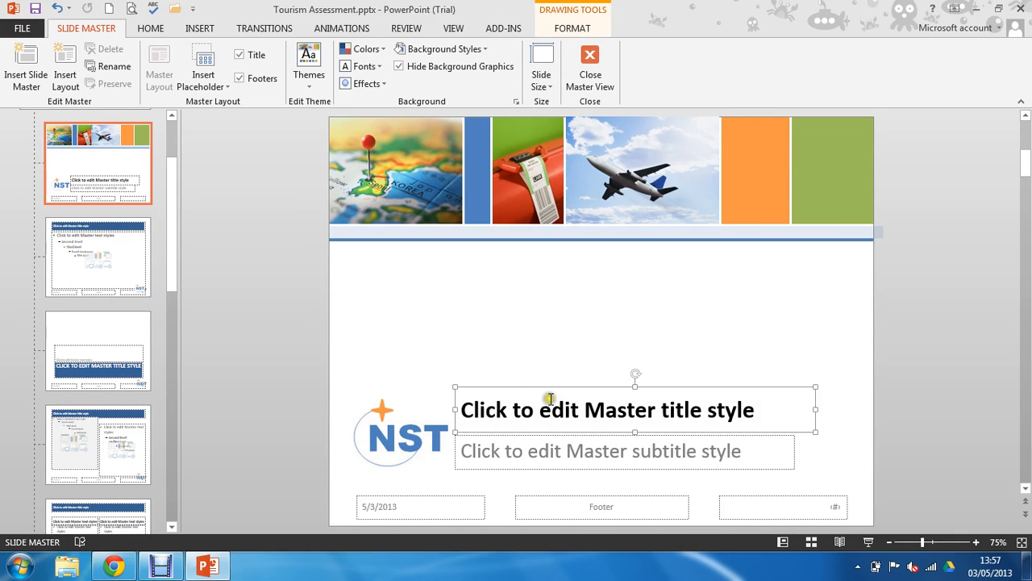
mouse_move(154, 29)
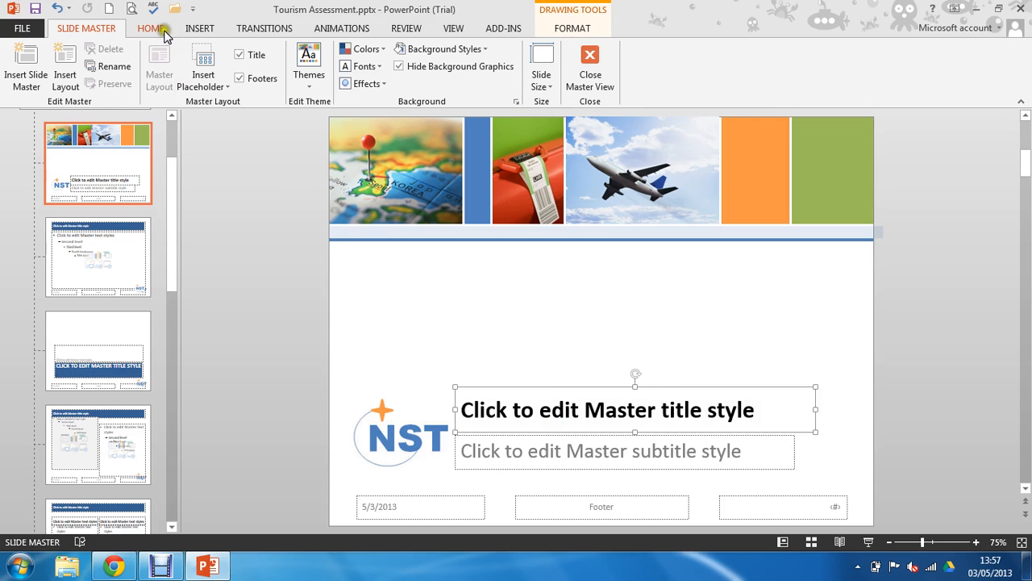
click(149, 29)
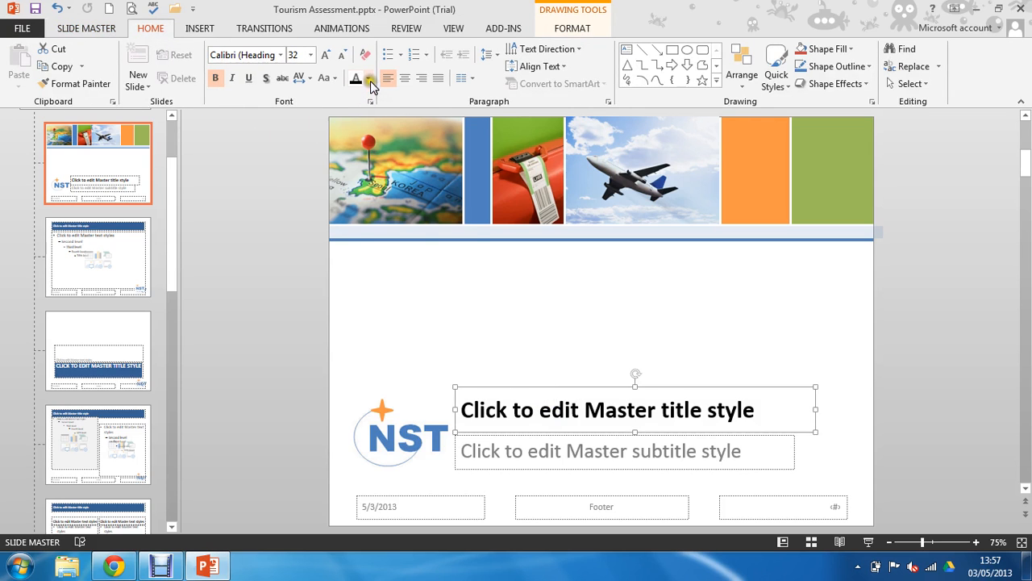
click(367, 77)
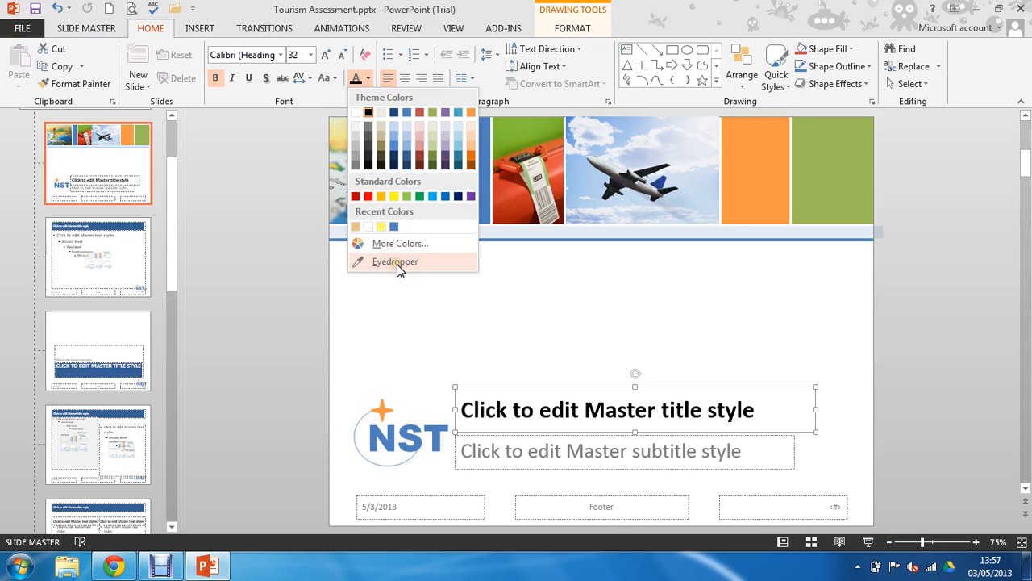
click(394, 262)
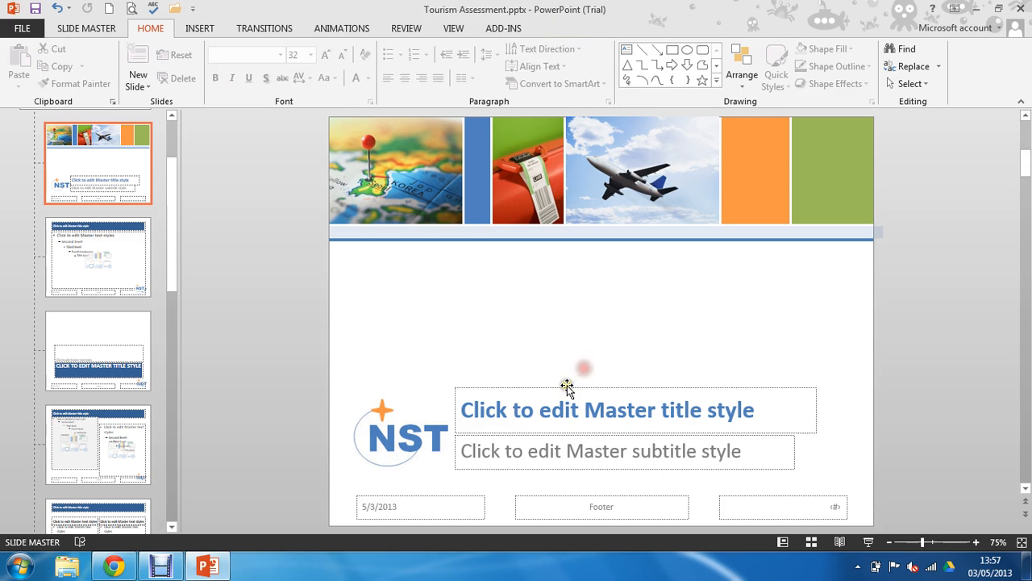
- Recolour the master title placeholder with a red sampled from a taskbar icon
click(606, 409)
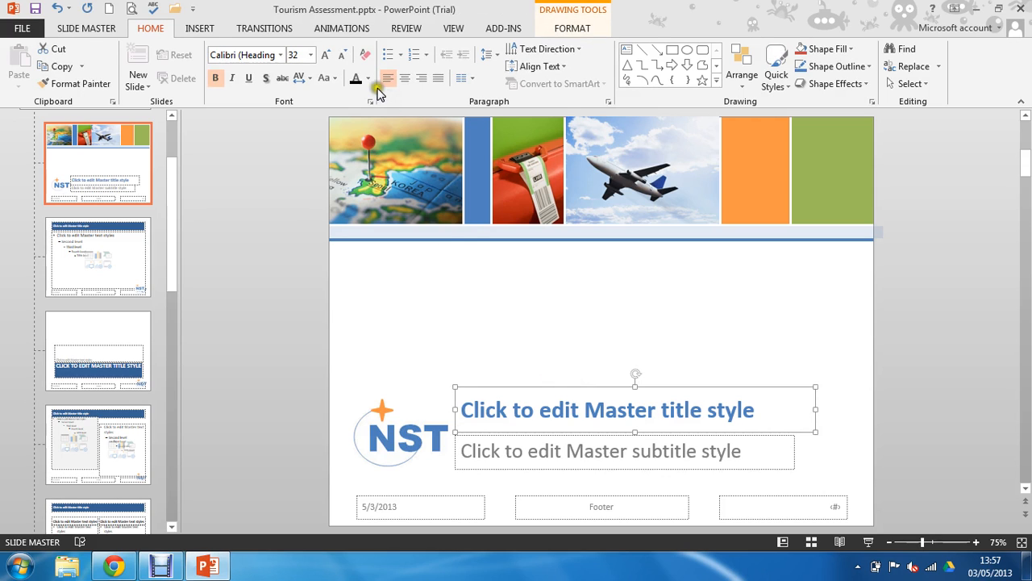
click(367, 77)
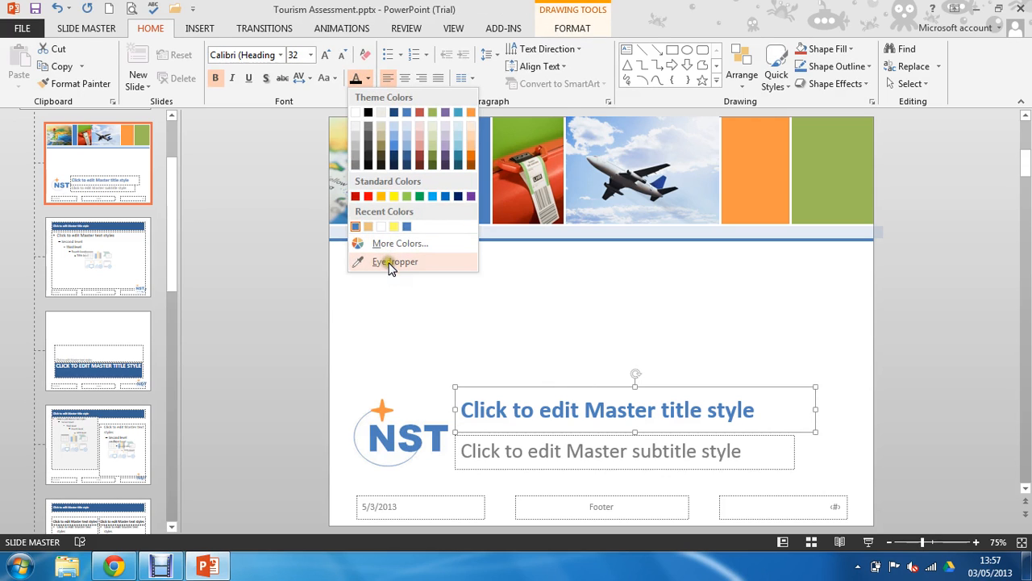
click(393, 261)
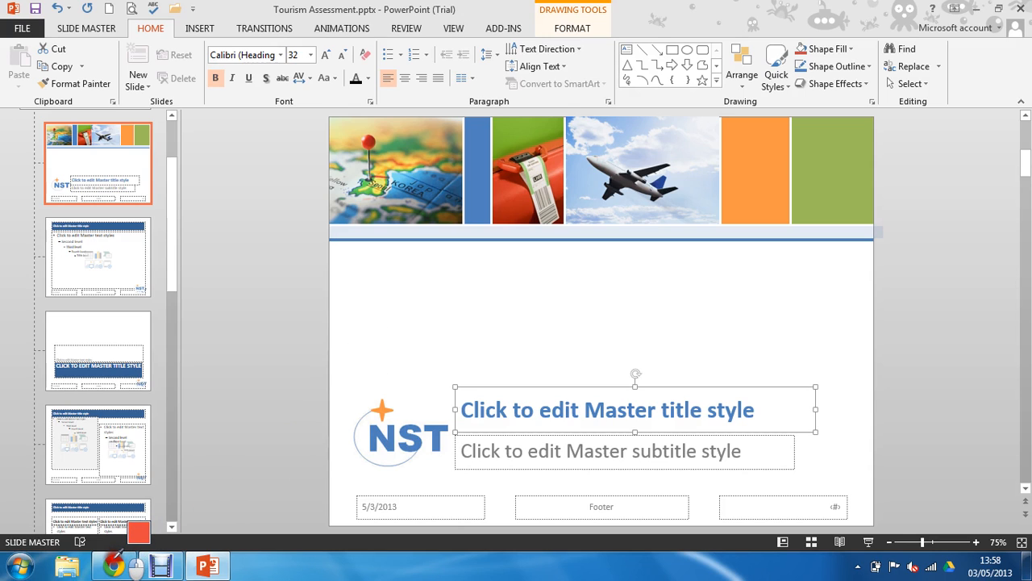
mouse_move(137, 533)
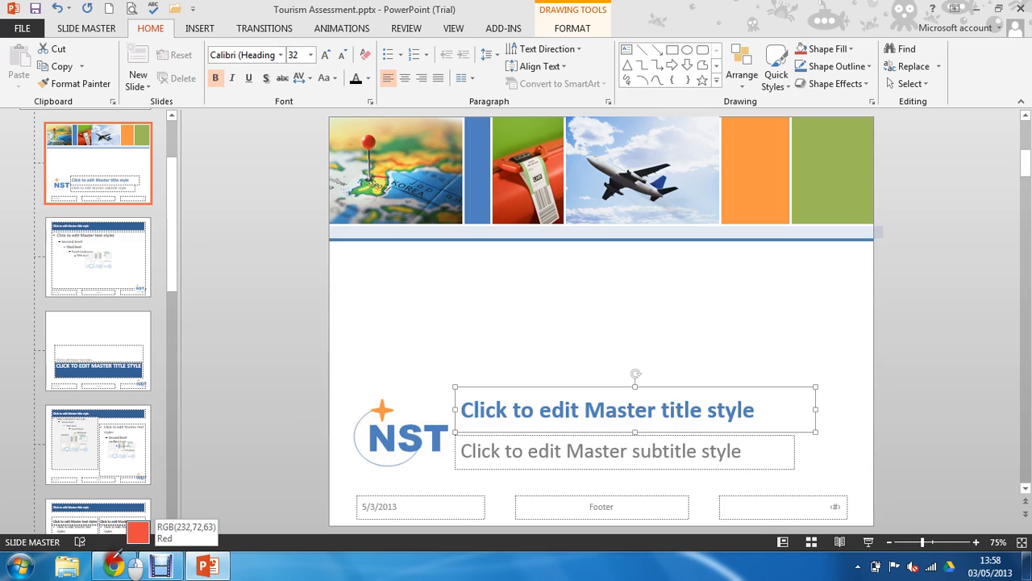
click(350, 78)
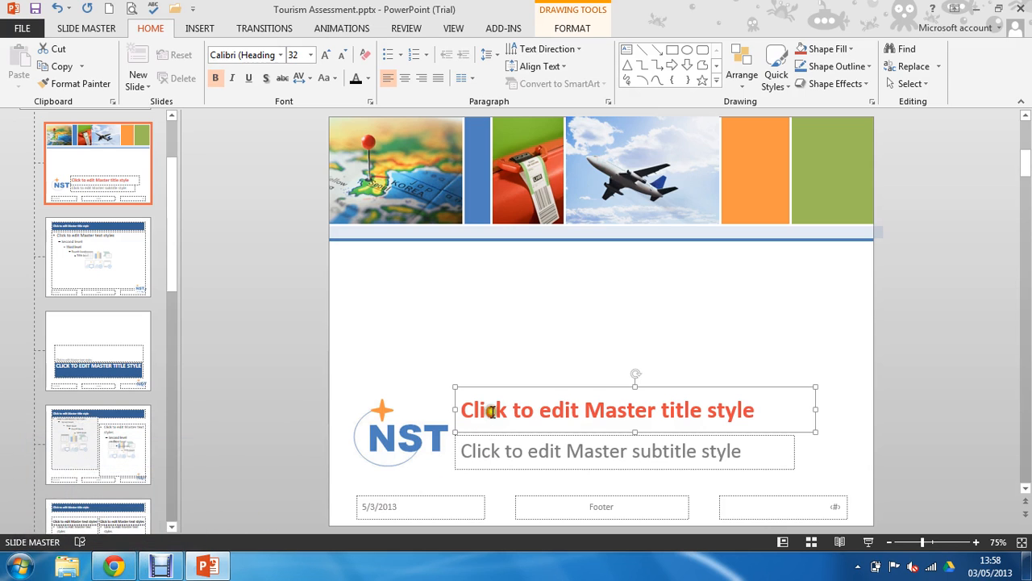
mouse_move(577, 384)
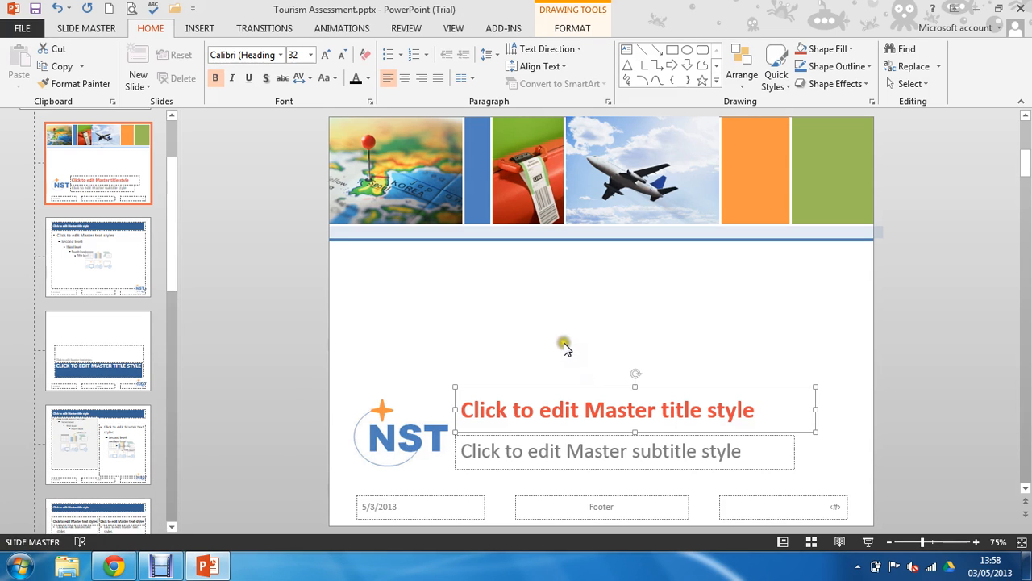
mouse_move(568, 349)
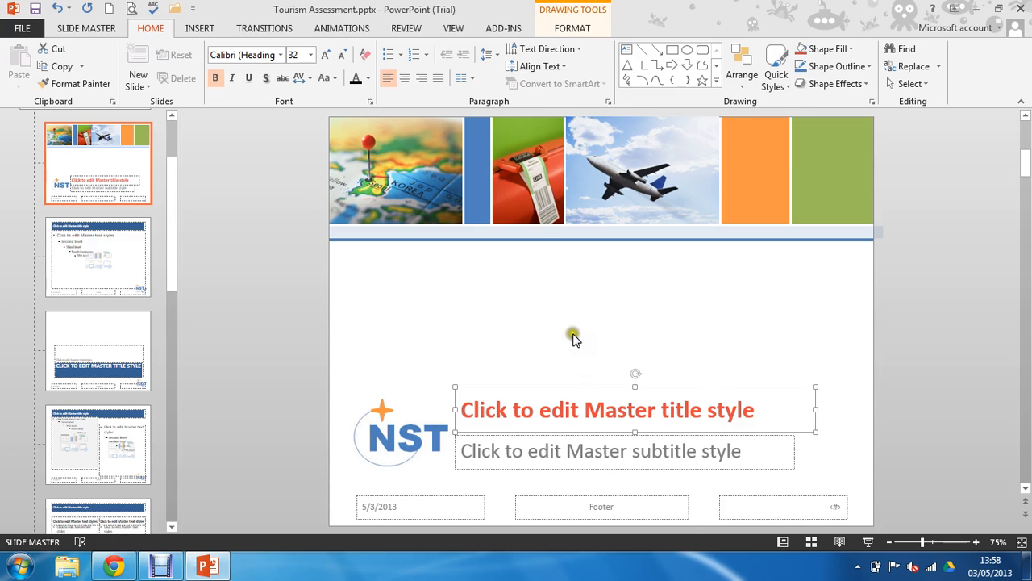
mouse_move(585, 329)
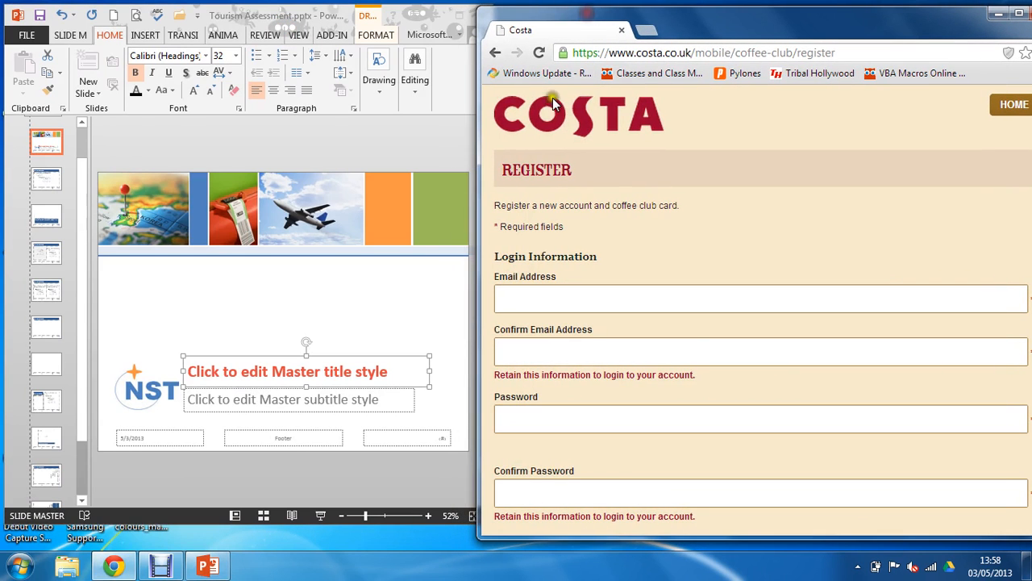
mouse_move(556, 126)
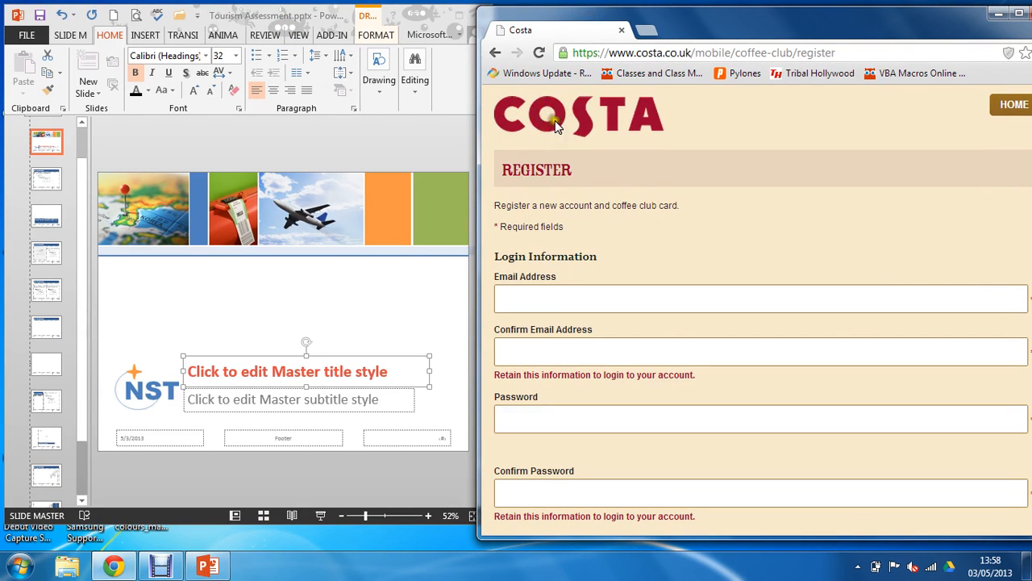
mouse_move(579, 135)
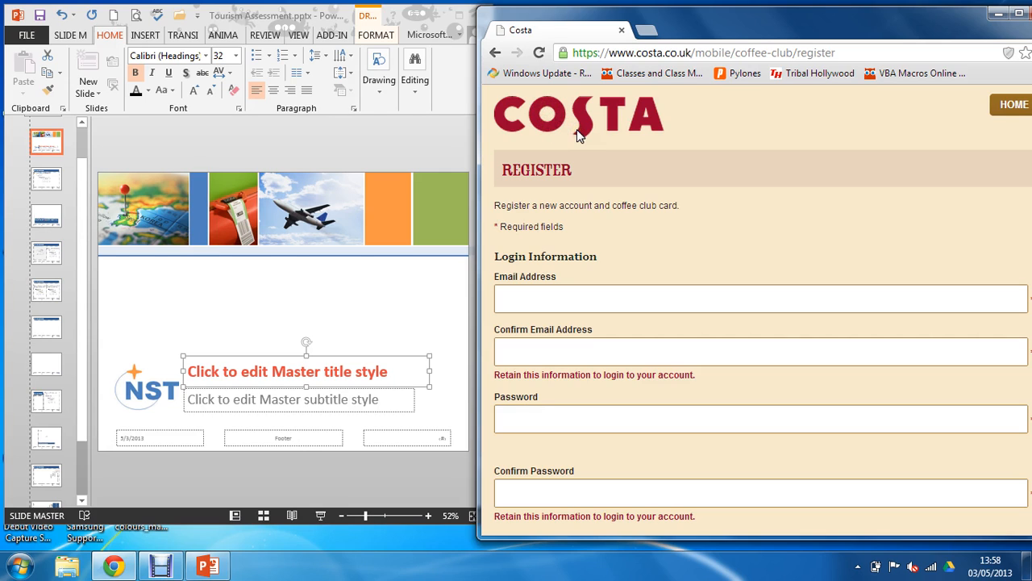
mouse_move(251, 330)
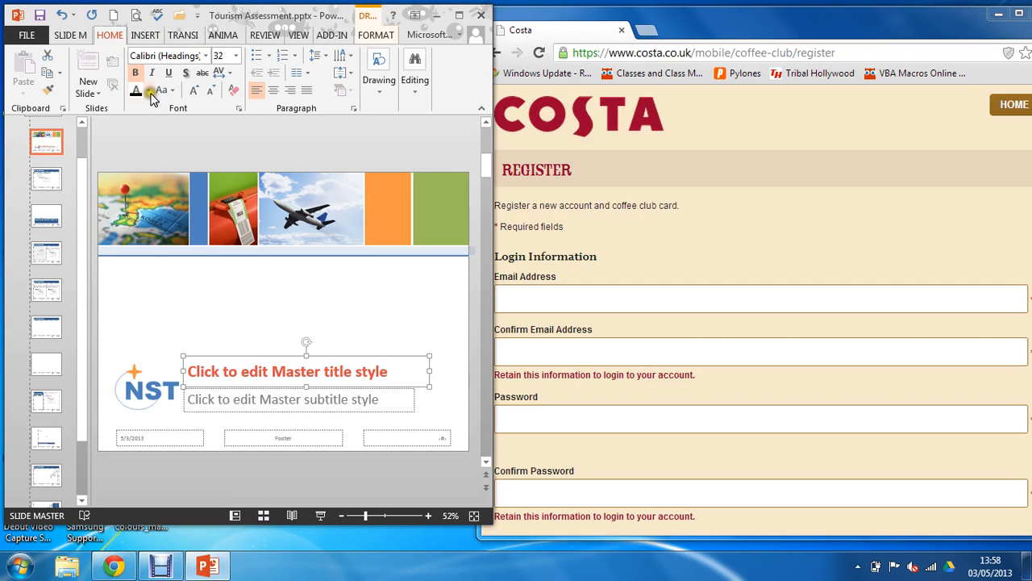
- Give the master title the dark red sampled from the Costa logo on the web page
click(149, 90)
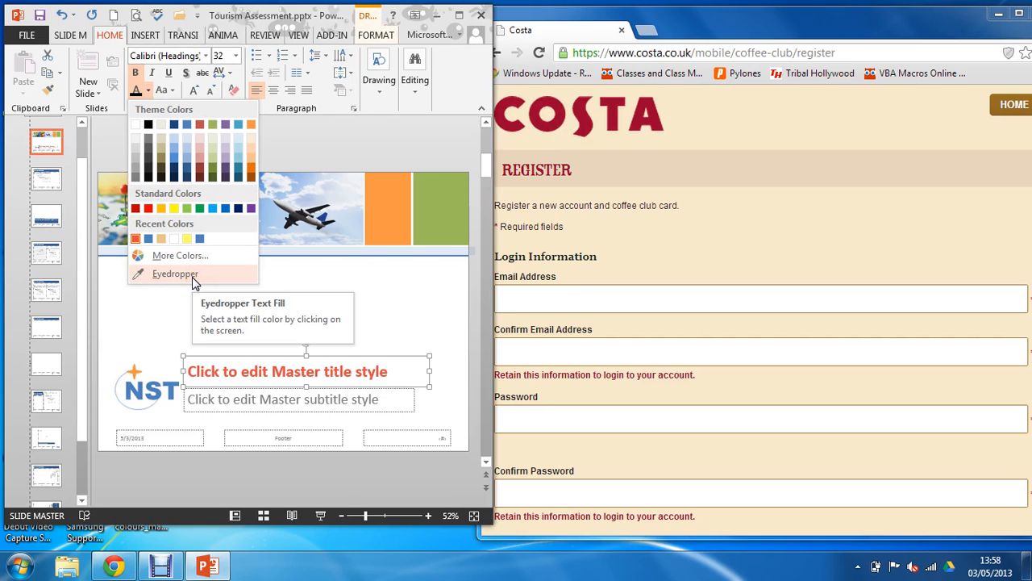
click(175, 274)
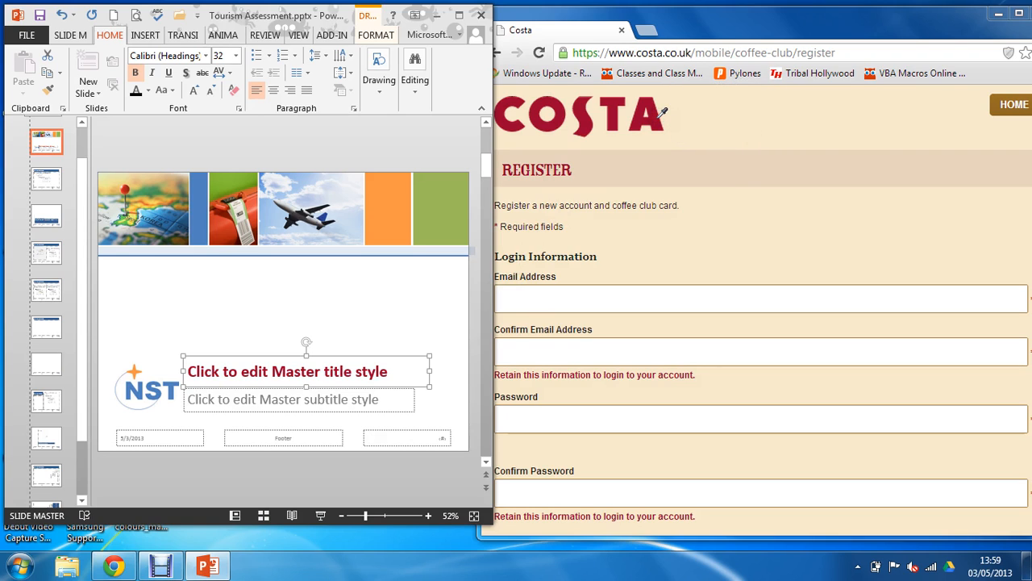
click(149, 91)
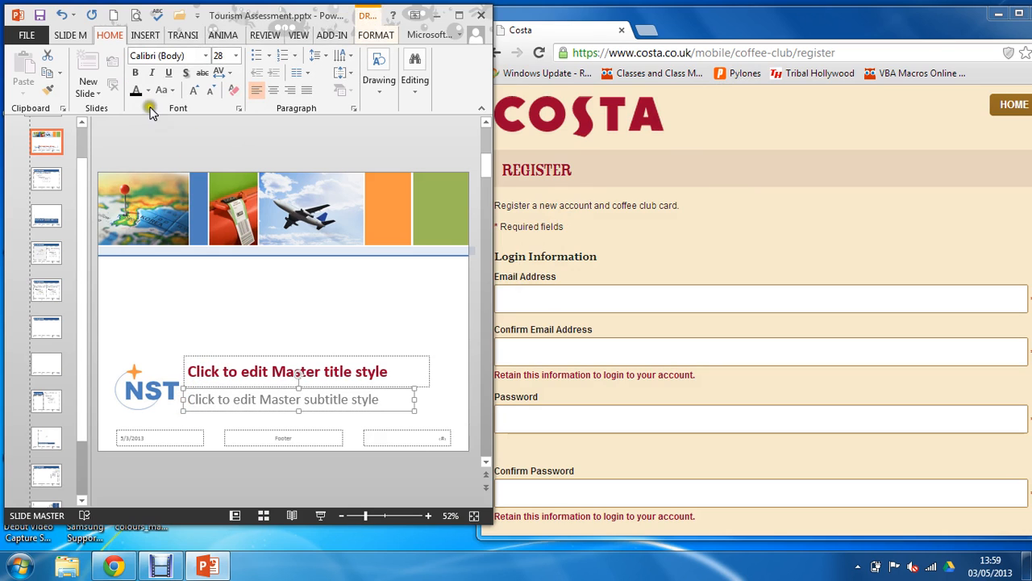
- Colour the master subtitle with a light pinkish shade sampled from the Costa page background
click(147, 90)
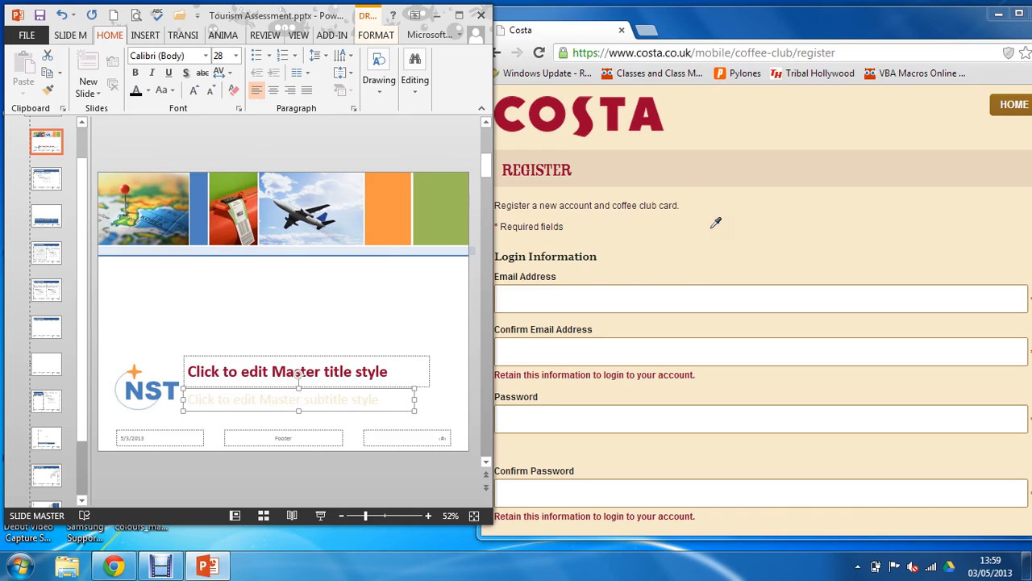
mouse_move(342, 358)
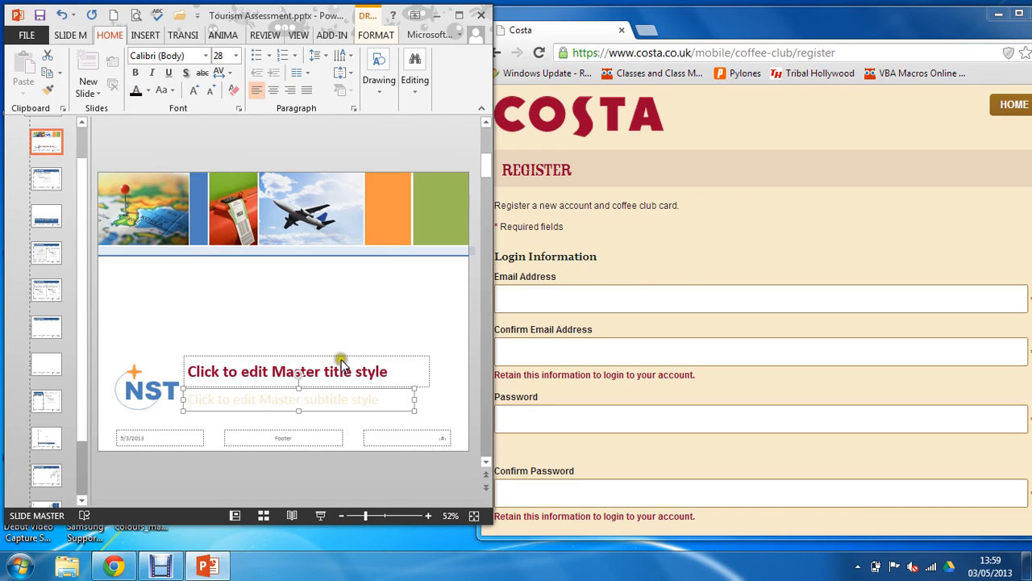
mouse_move(234, 148)
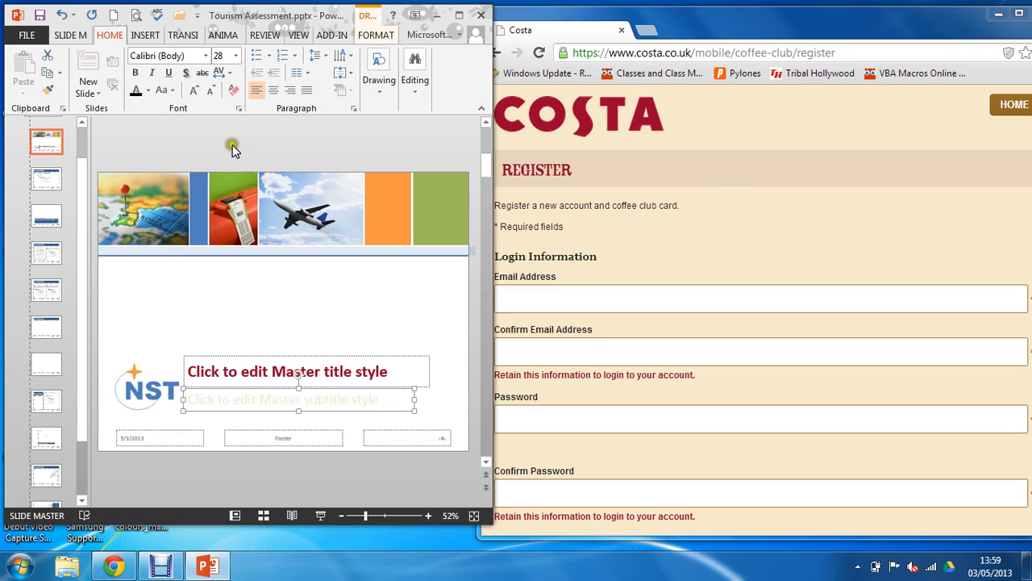
mouse_move(265, 245)
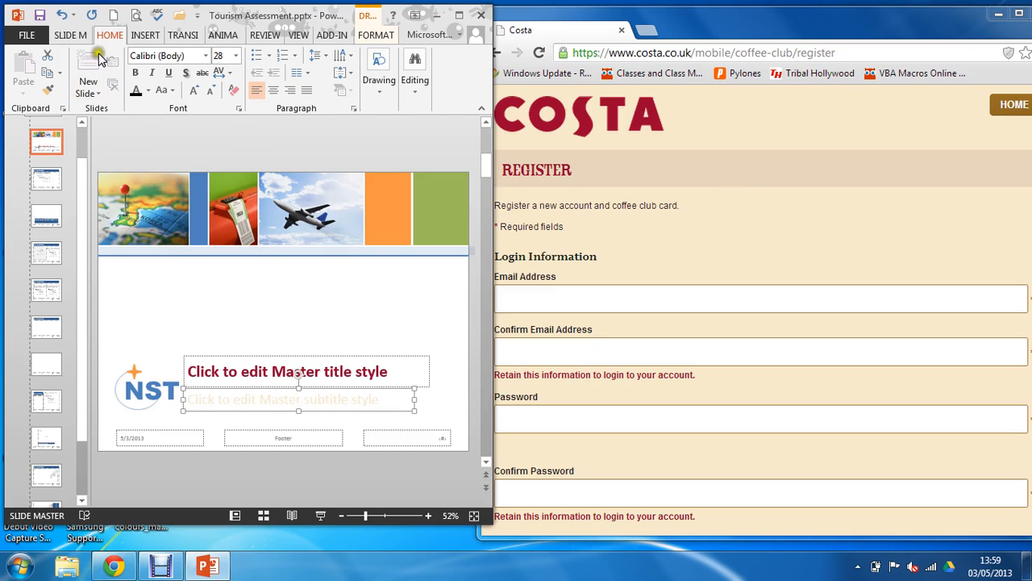
click(145, 90)
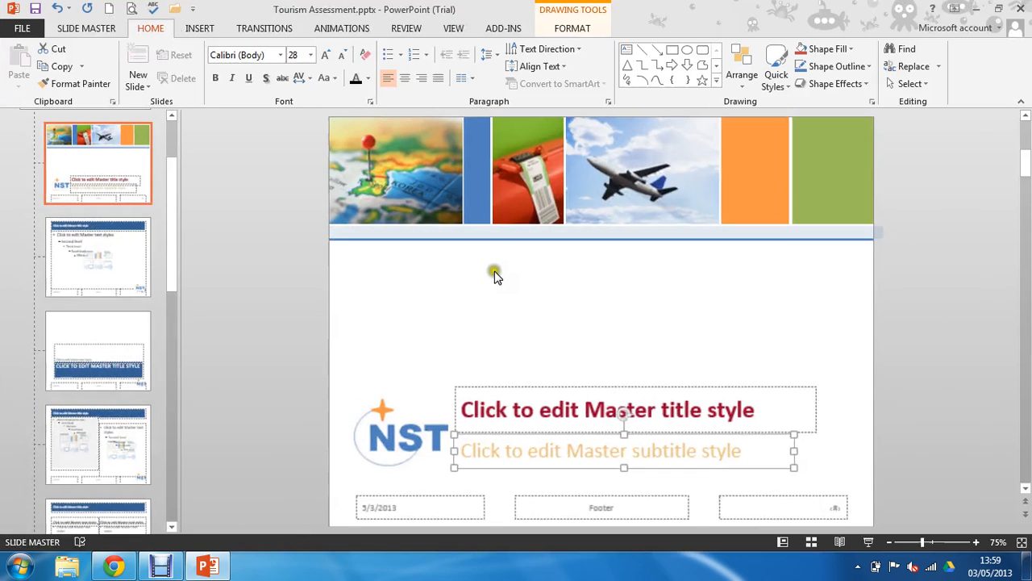
- Deselect on the slide to show the finished maroon title and light orange subtitle
click(493, 355)
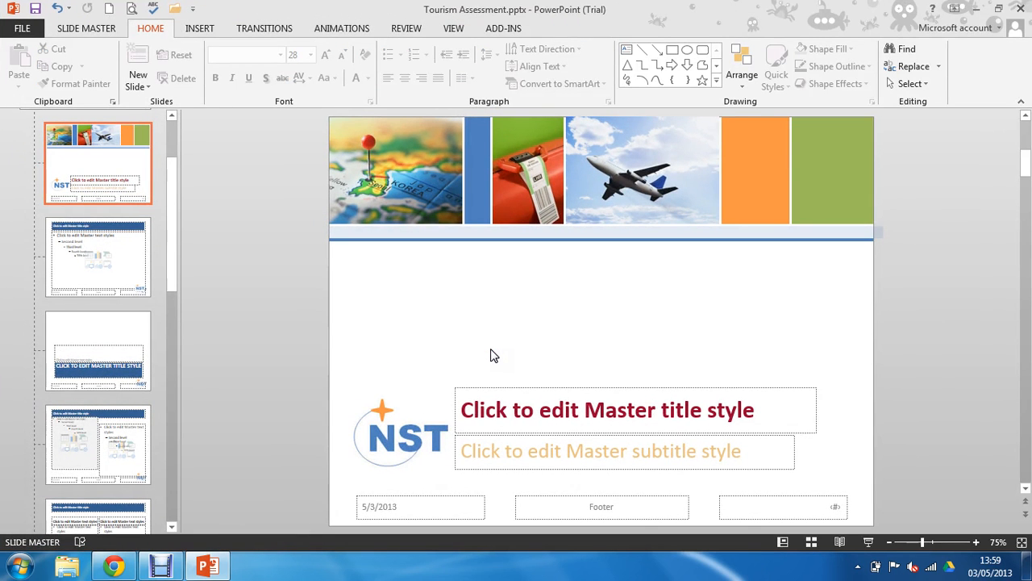